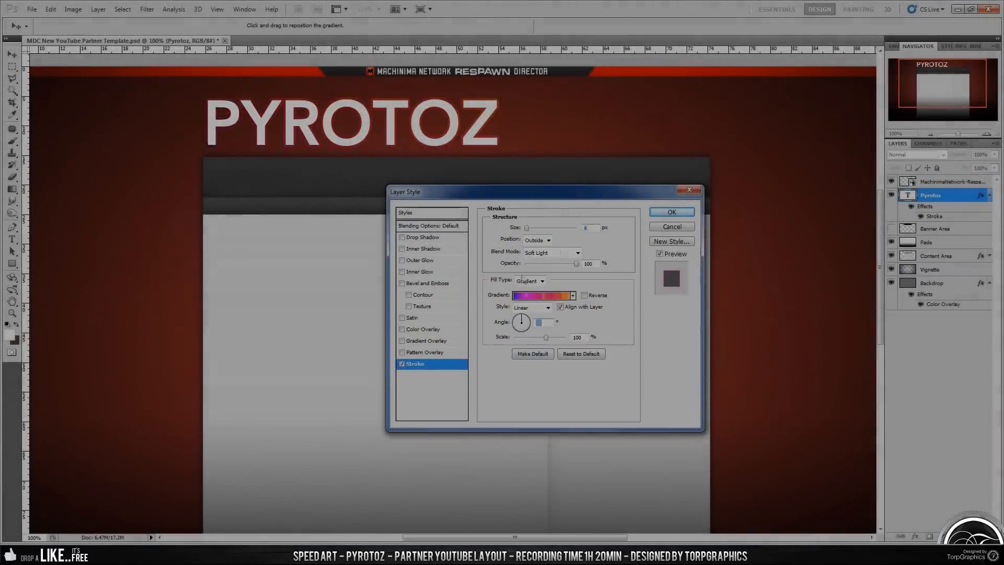
- Place the gecko screenshot as a white-bordered polaroid with an inner glow, left of the content
{"action": "left_click", "coordinate": [671, 212]}
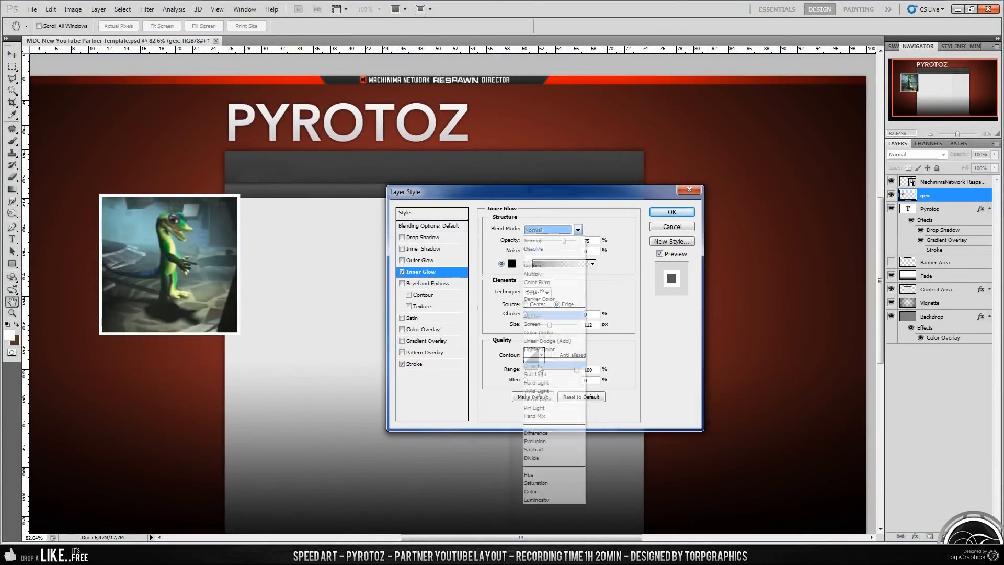
- Stack textured, tilted Ape Escape, Spyro and Kula World polaroids along the left edge
{"action": "left_click", "coordinate": [670, 212]}
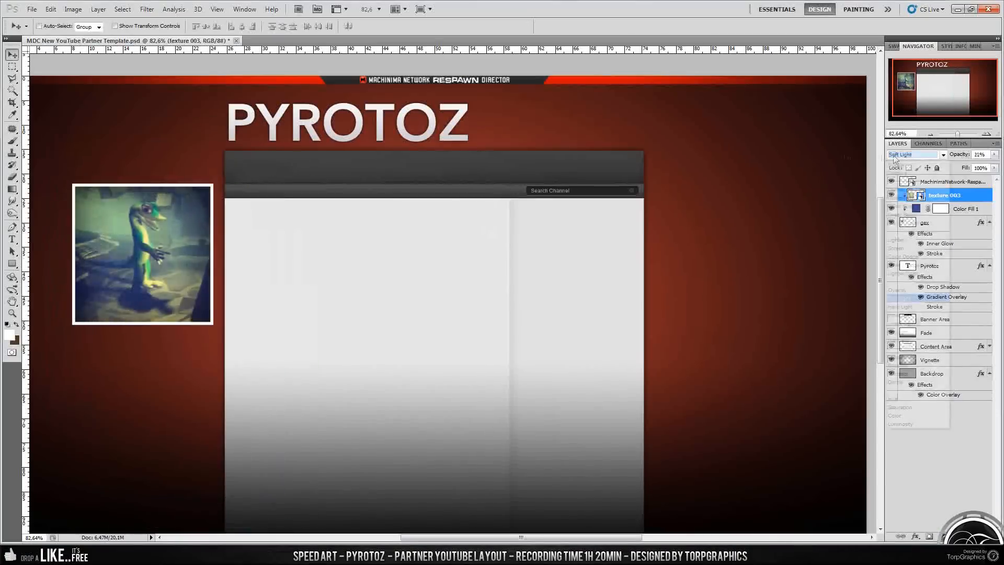
{"action": "right_click", "coordinate": [933, 276]}
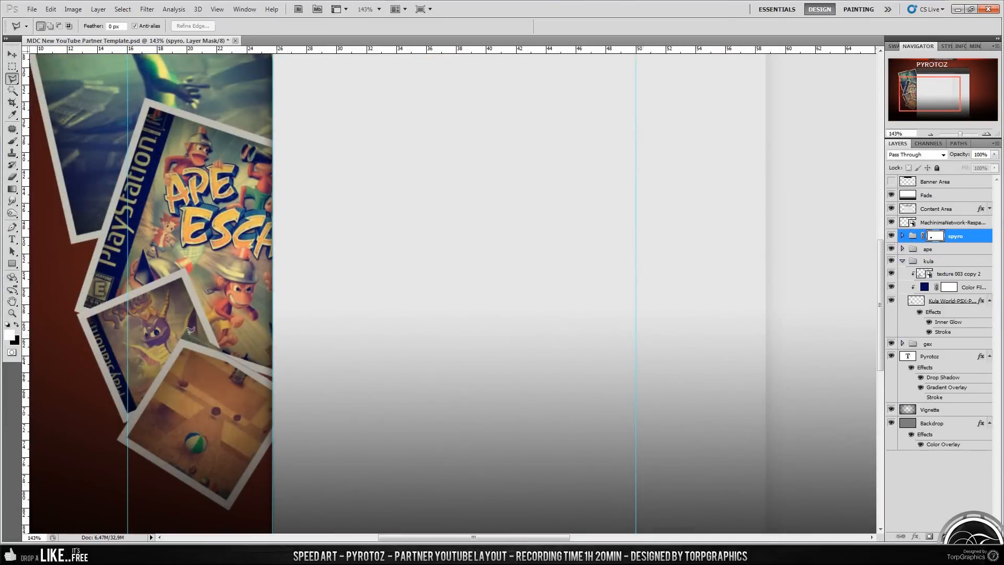
- Add tilted right-side polaroids and style the links box with a gradient overlay and other effects
{"action": "left_click", "coordinate": [928, 247]}
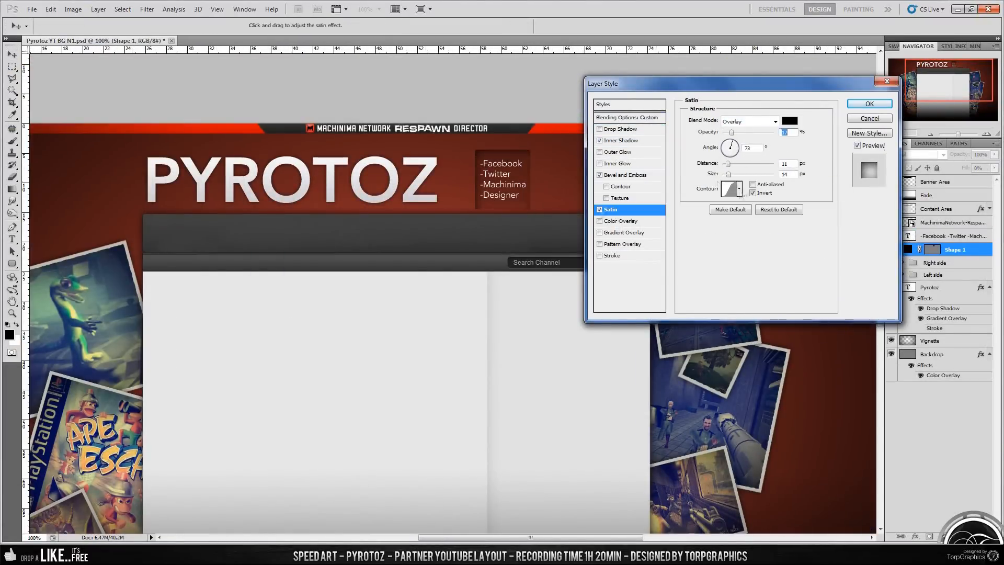
{"action": "left_click", "coordinate": [624, 232]}
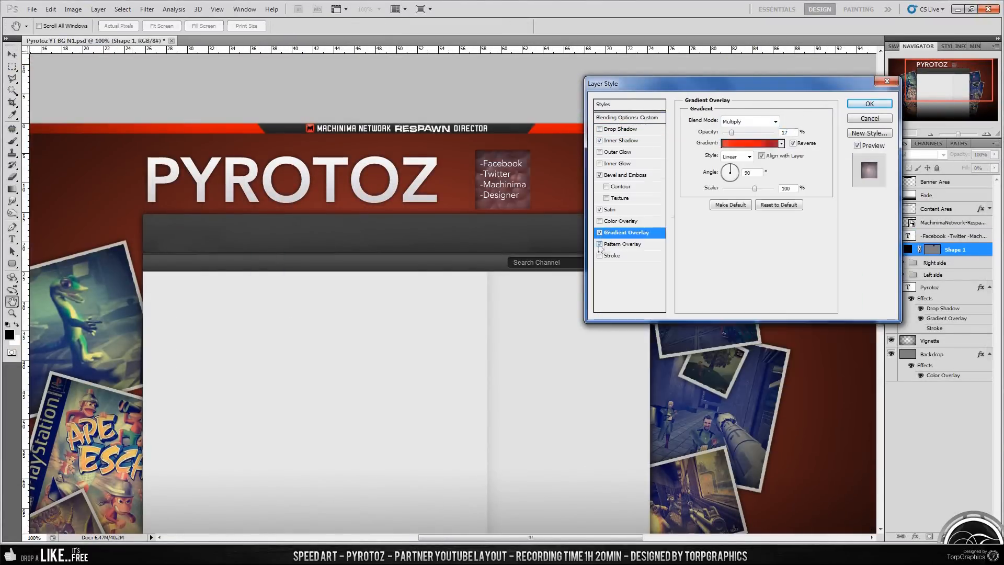
{"action": "left_click", "coordinate": [869, 104]}
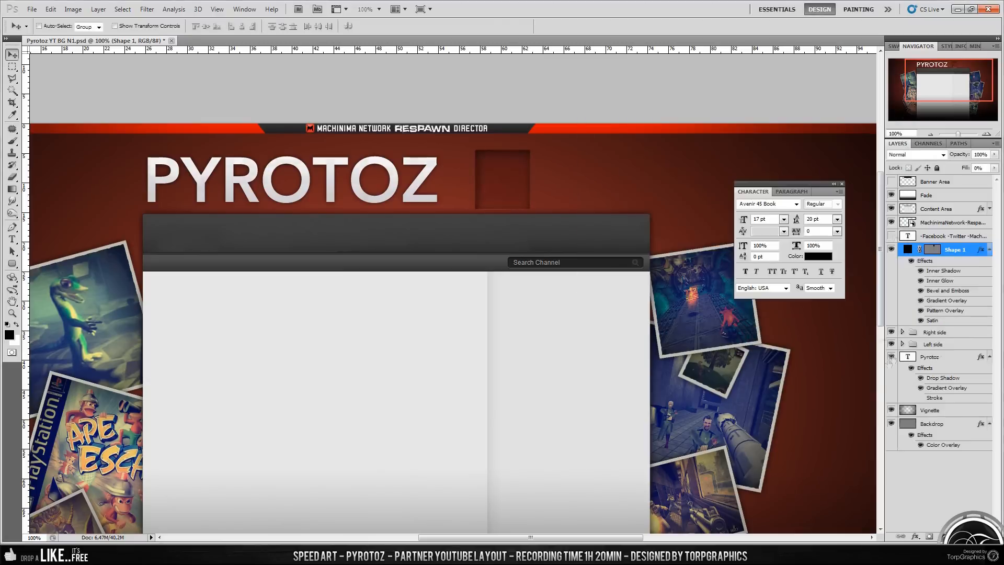